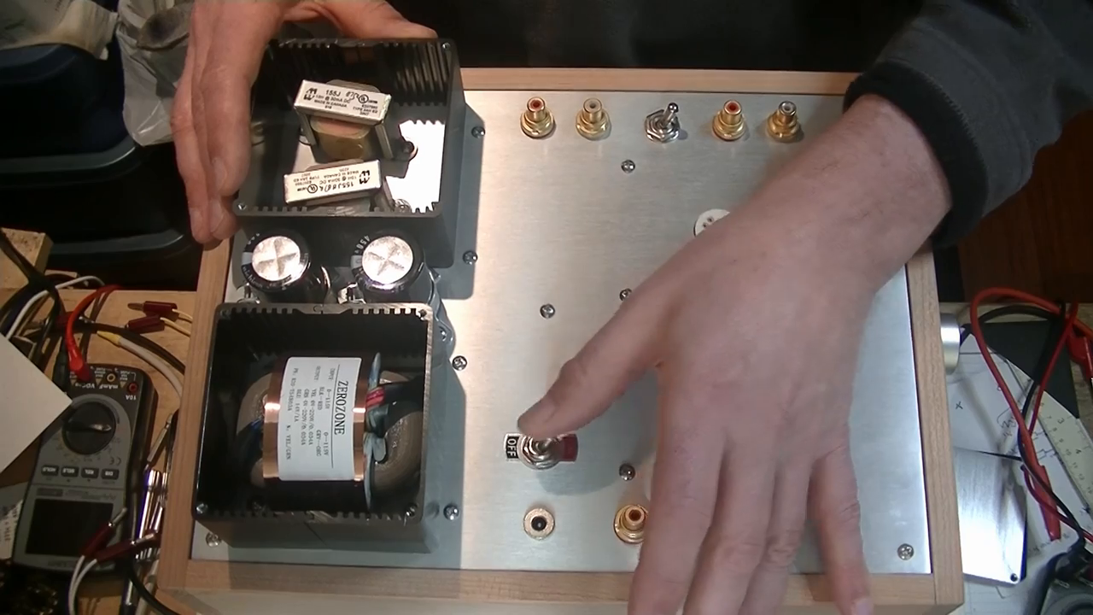
left_click(551, 444)
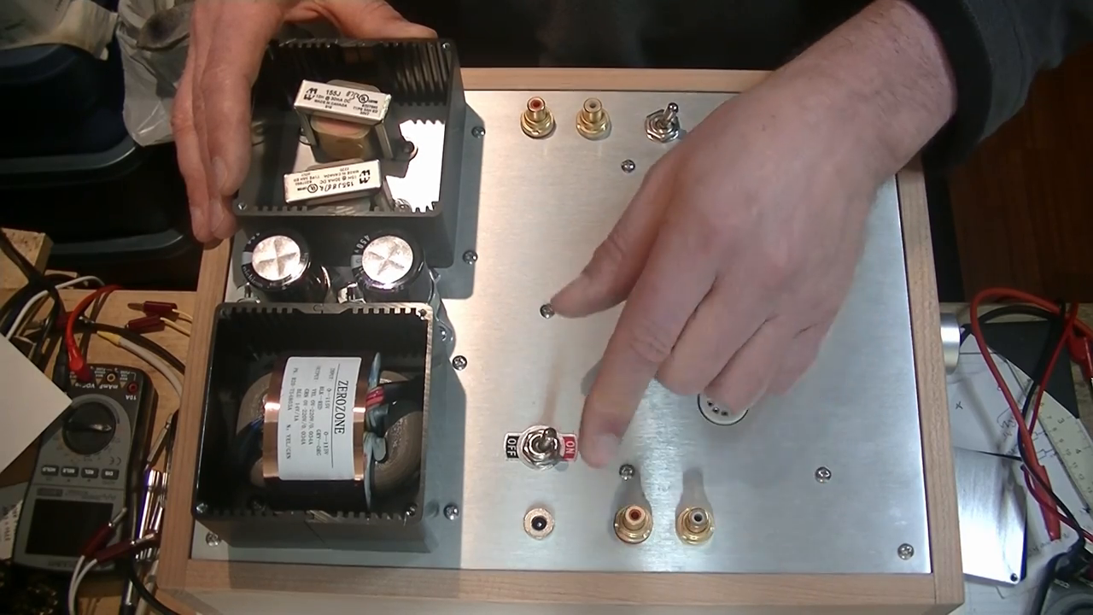